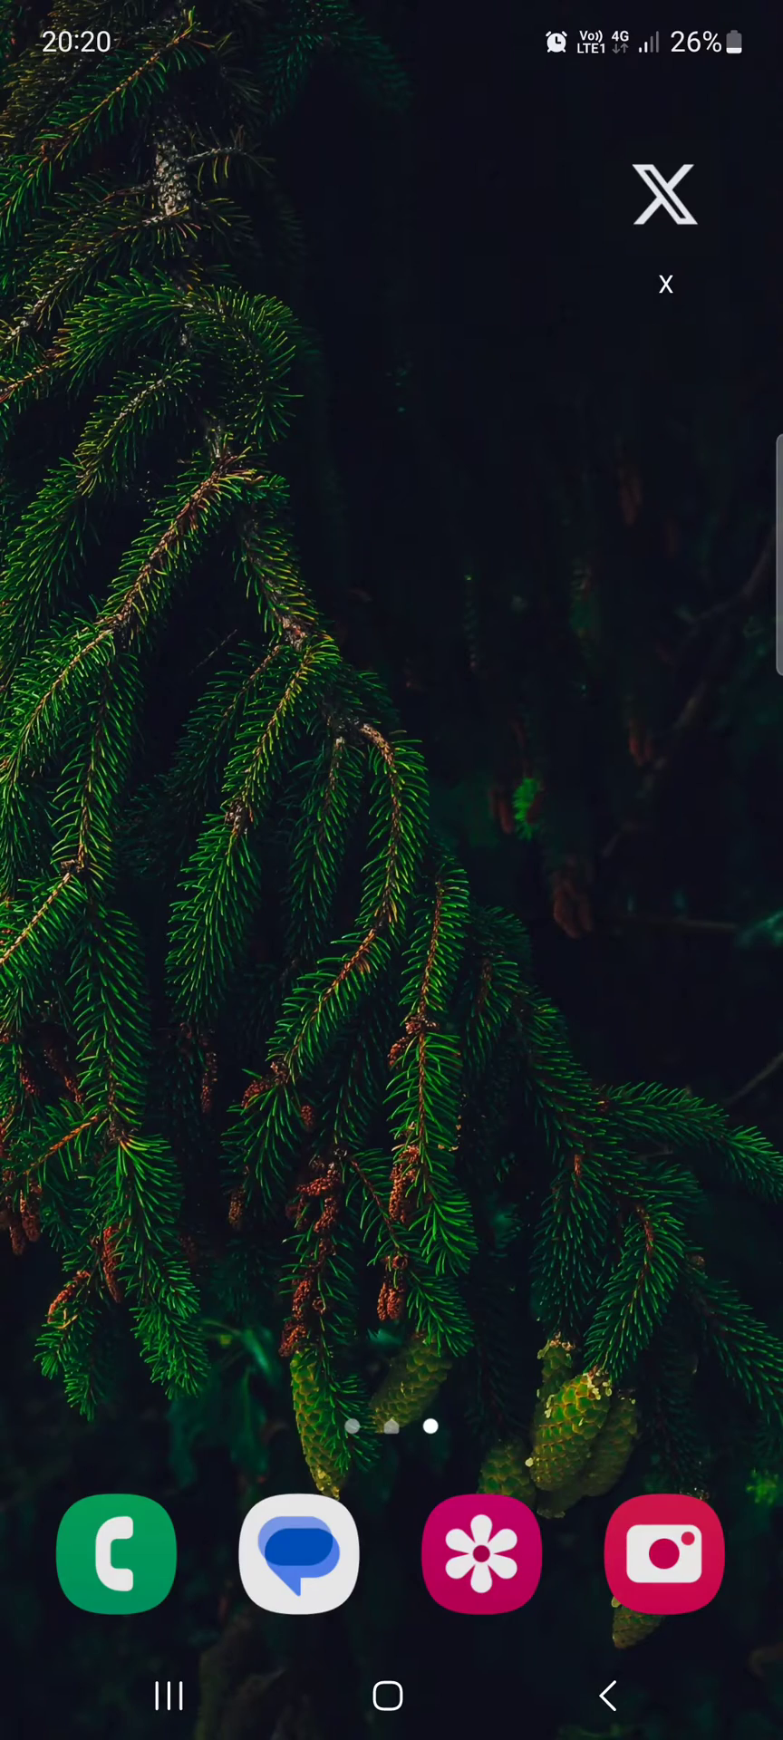
Step: Launch X and scroll the account menu to the expanded Settings & Support options
{"action": "left_click", "coordinate": [666, 194]}
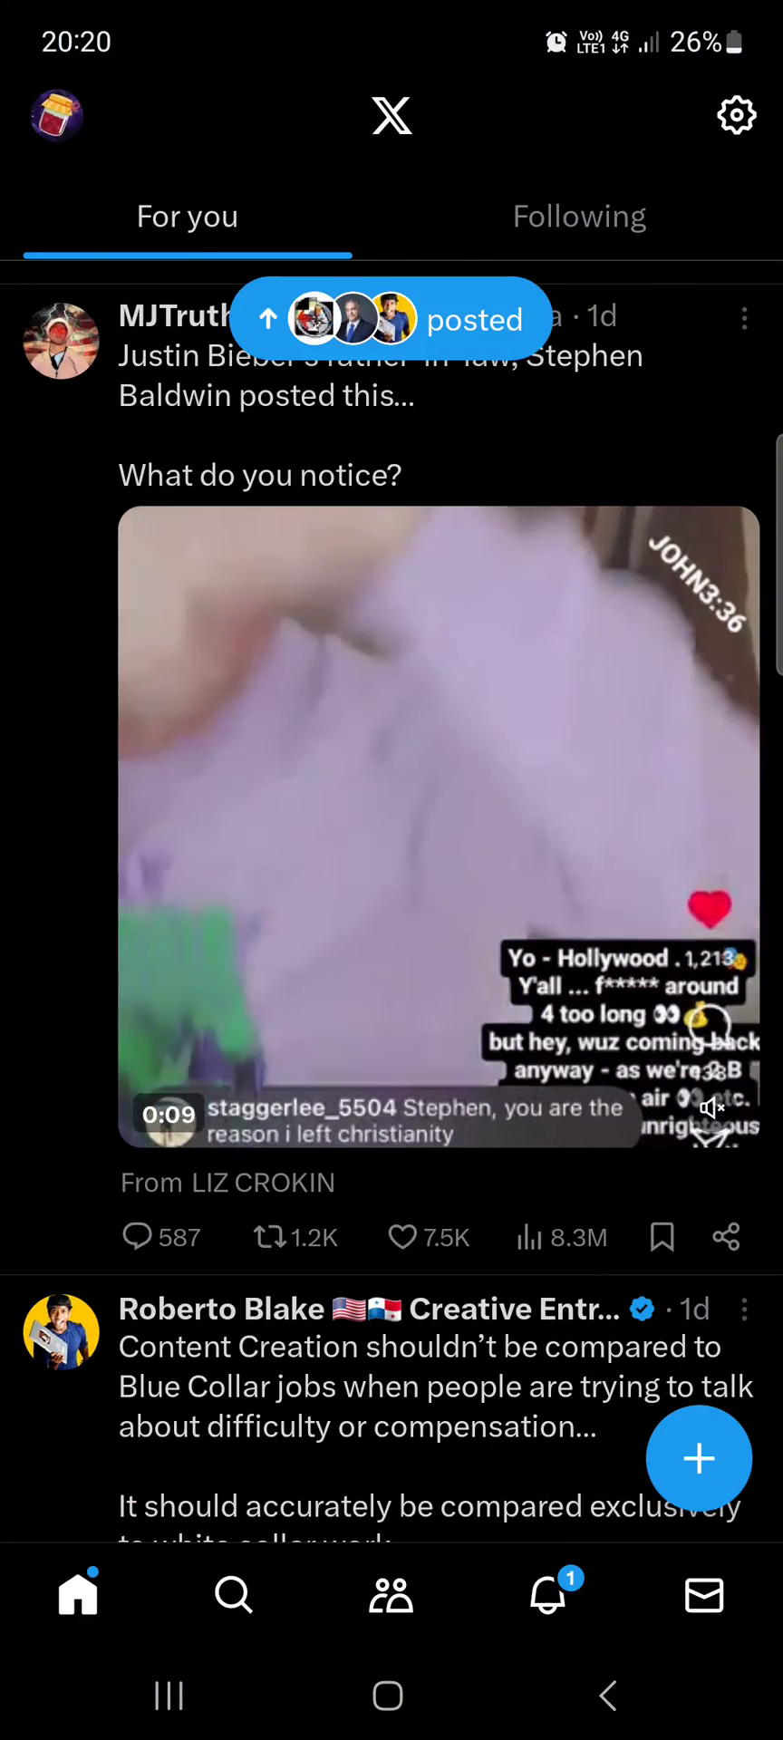
{"action": "scroll", "scroll_direction": "down", "scroll_amount": 3}
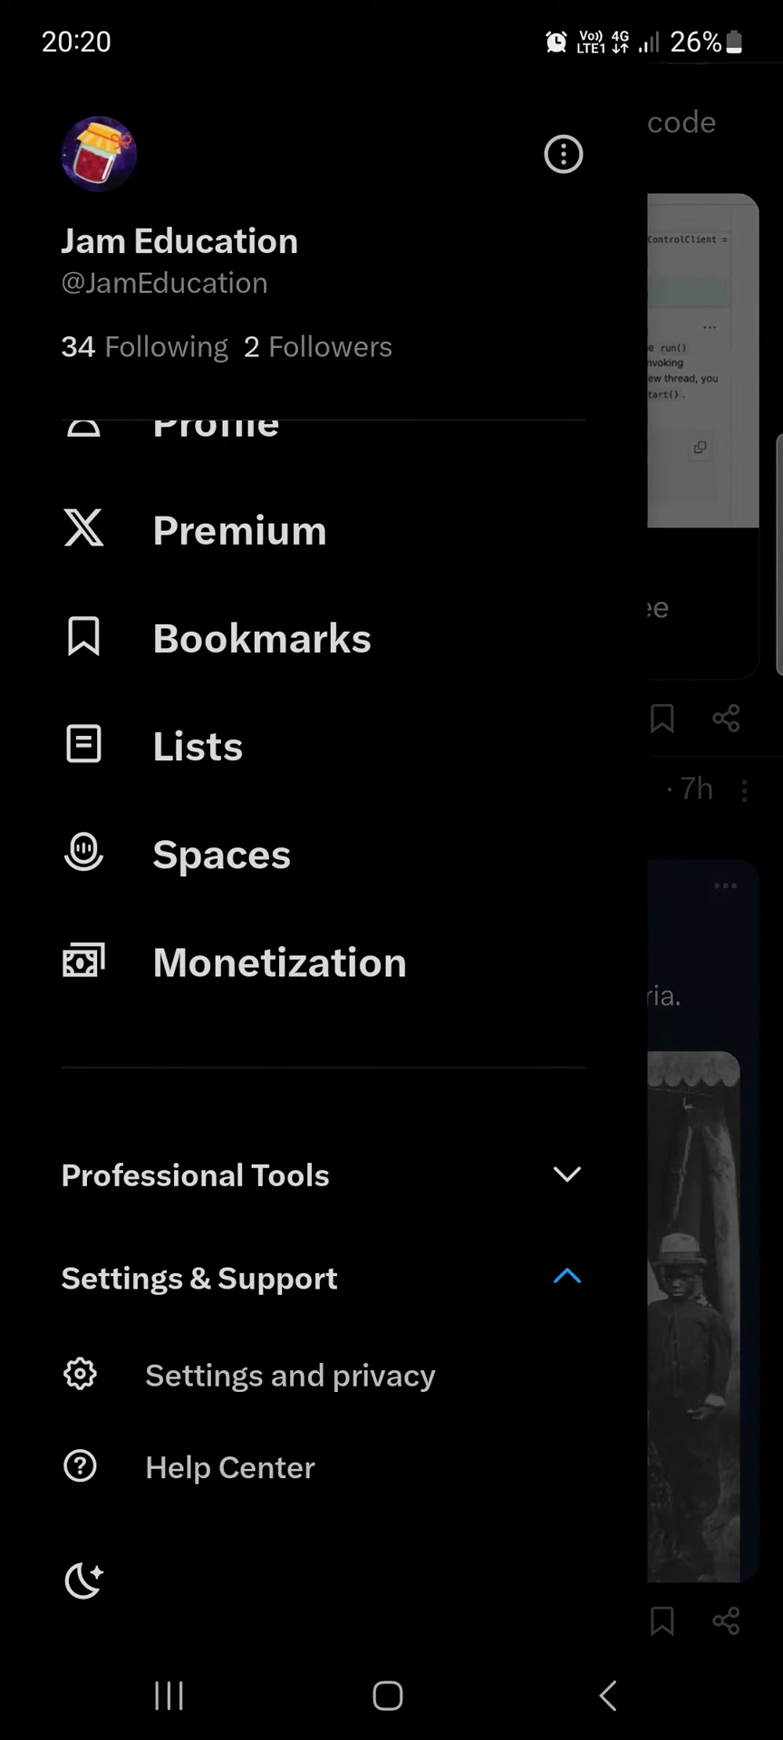
{"action": "left_click", "coordinate": [366, 1279]}
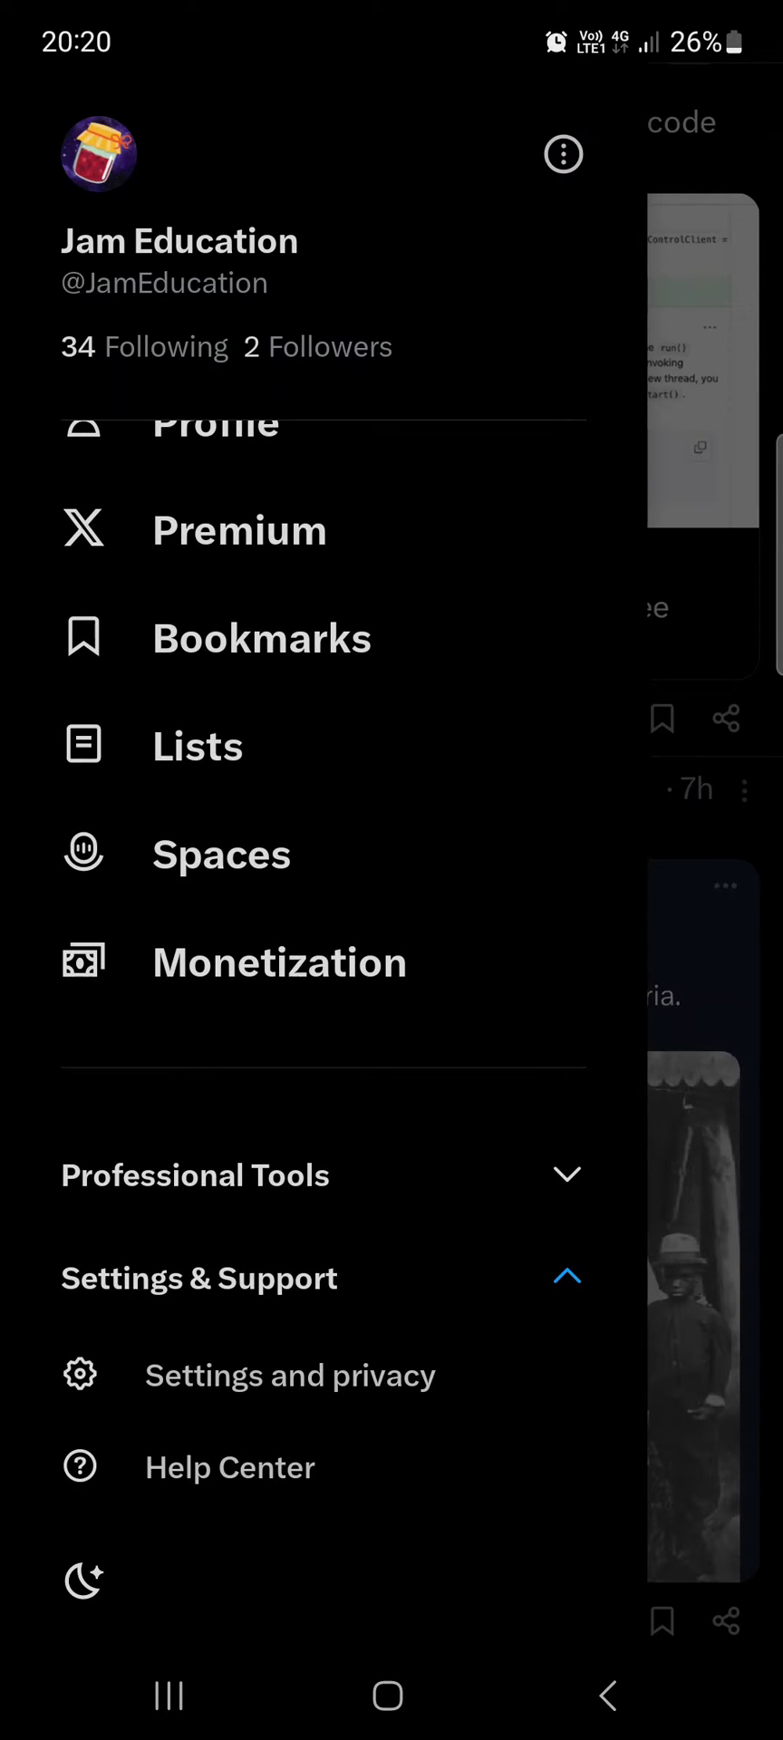
{"action": "left_click", "coordinate": [406, 1375]}
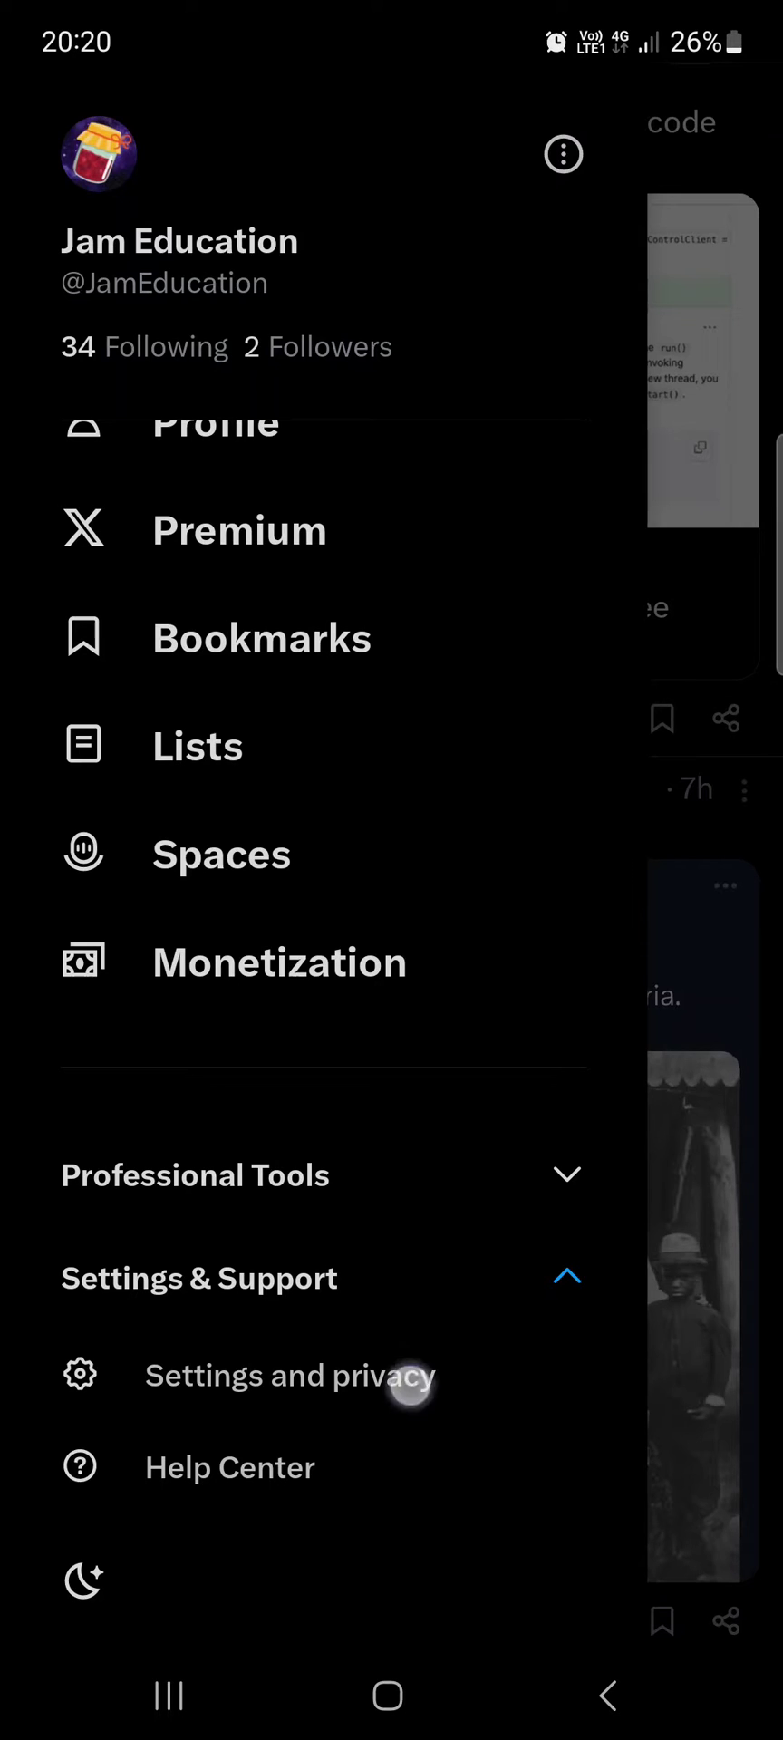
{"action": "left_click", "coordinate": [291, 1375]}
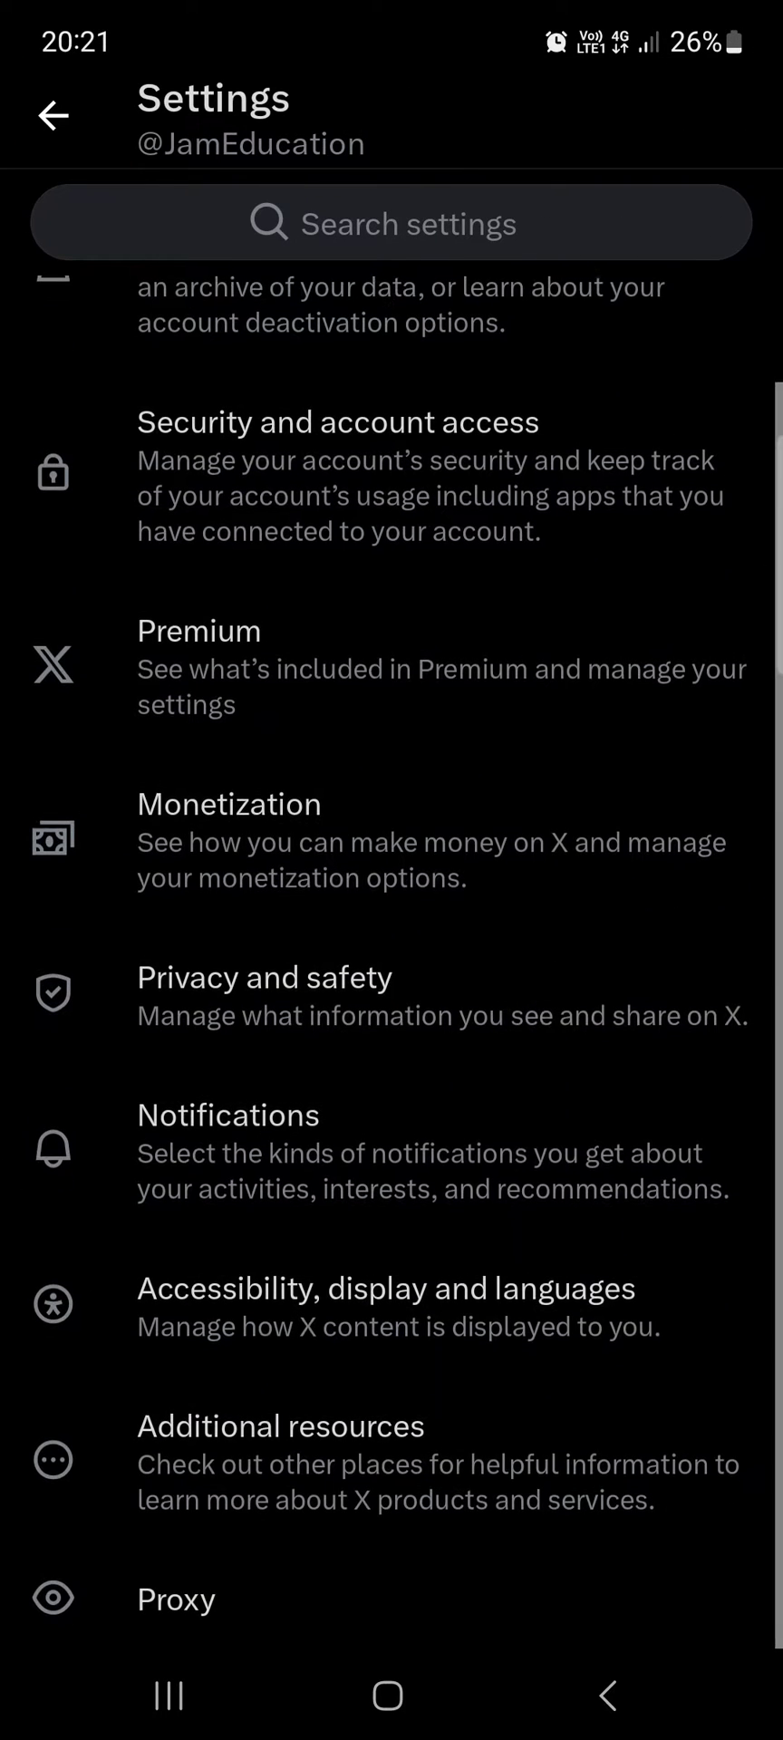
Step: Enter Privacy and safety and scroll to the Data sharing and personalization section
{"action": "left_click", "coordinate": [264, 993]}
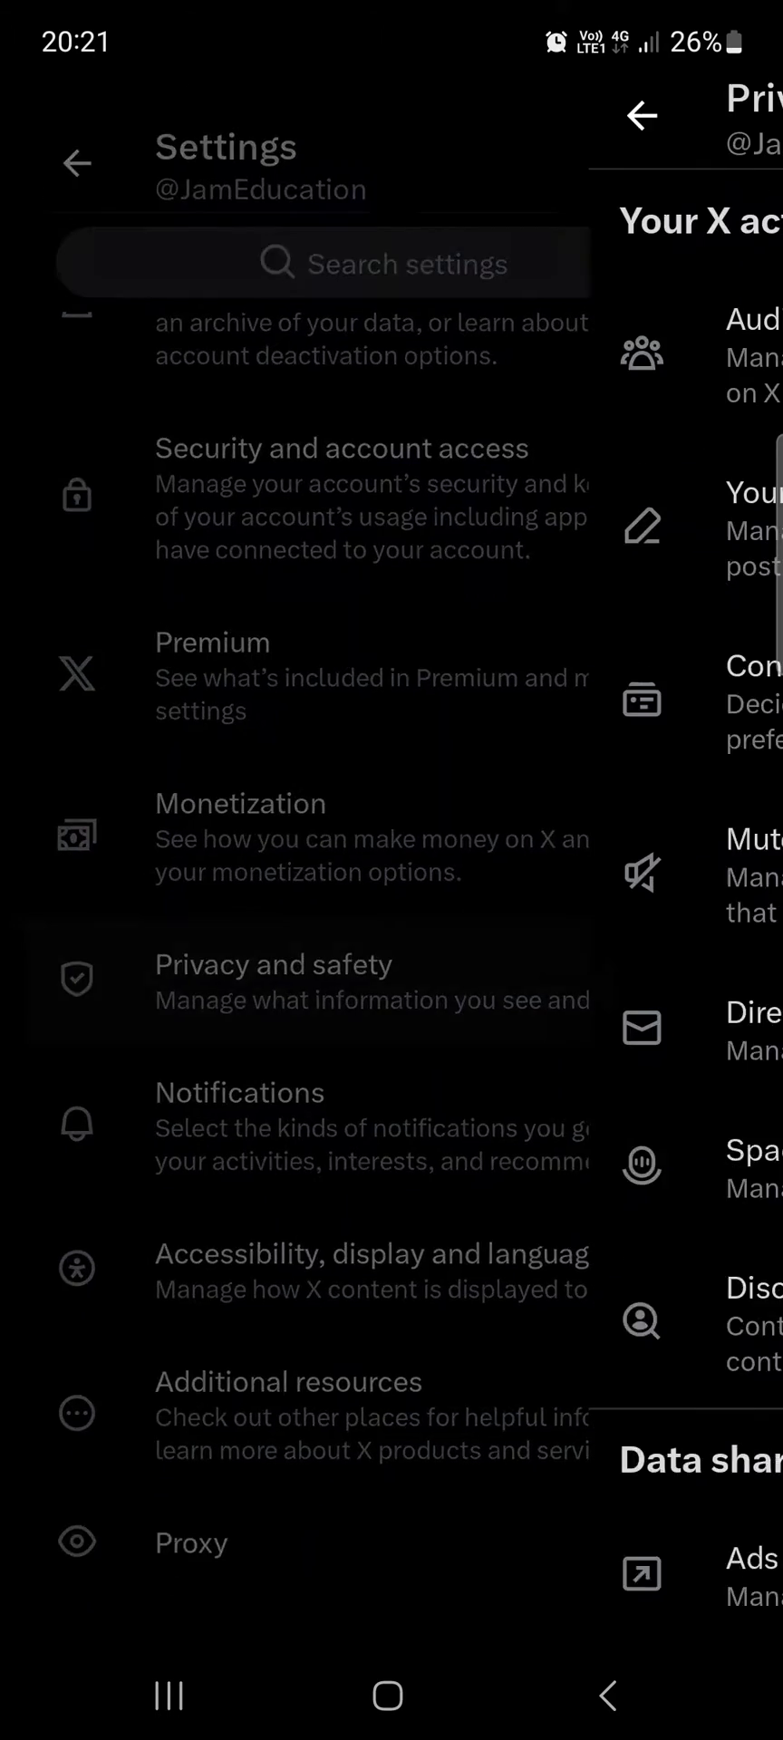
{"action": "left_click", "coordinate": [274, 964]}
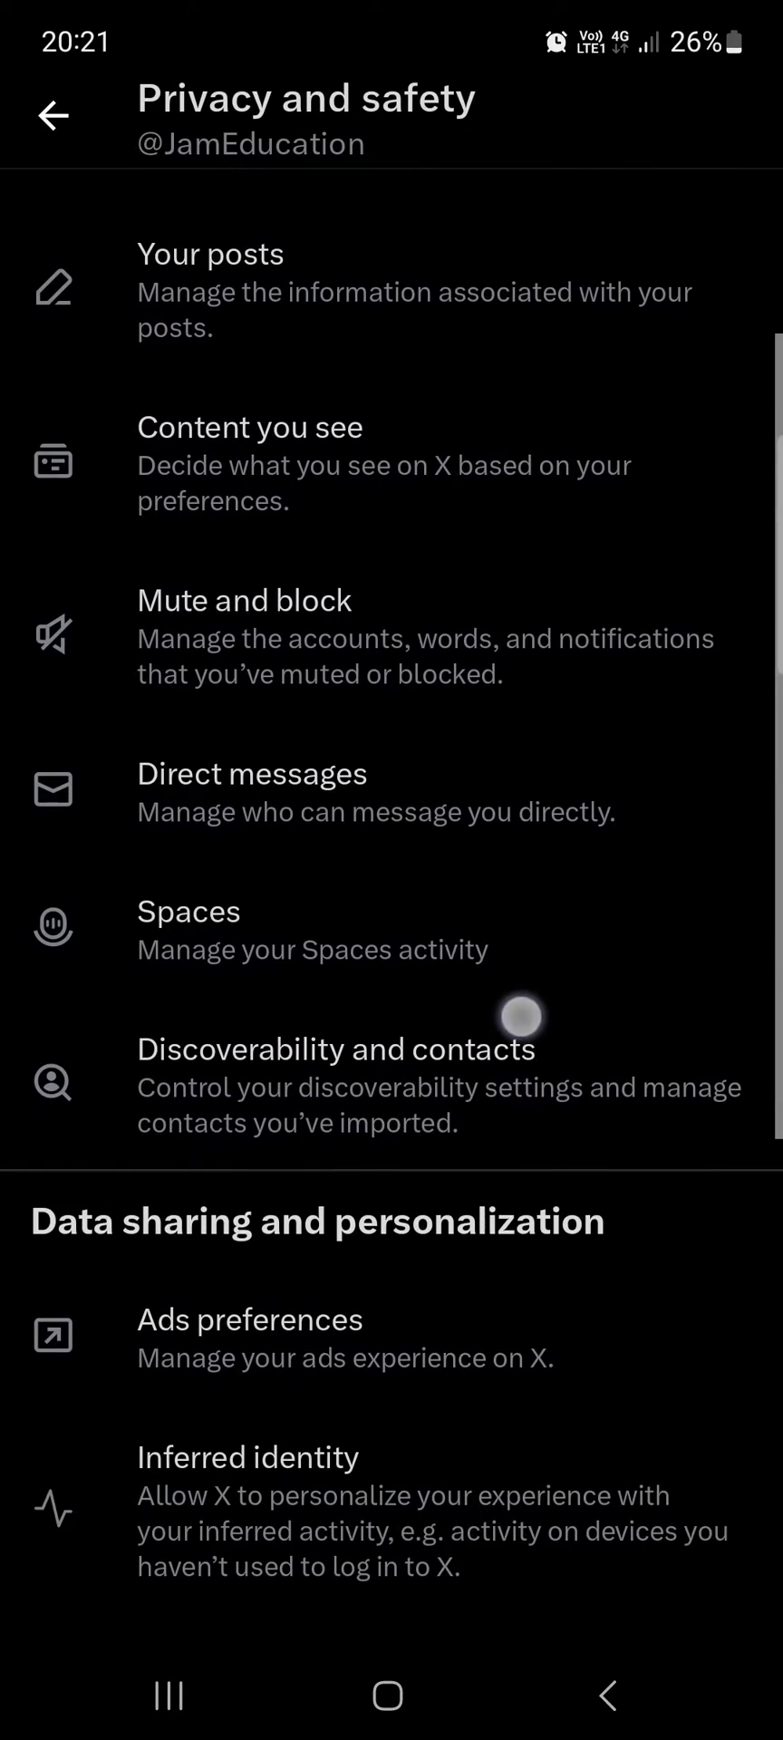
{"action": "scroll", "scroll_direction": "down", "scroll_amount": 3}
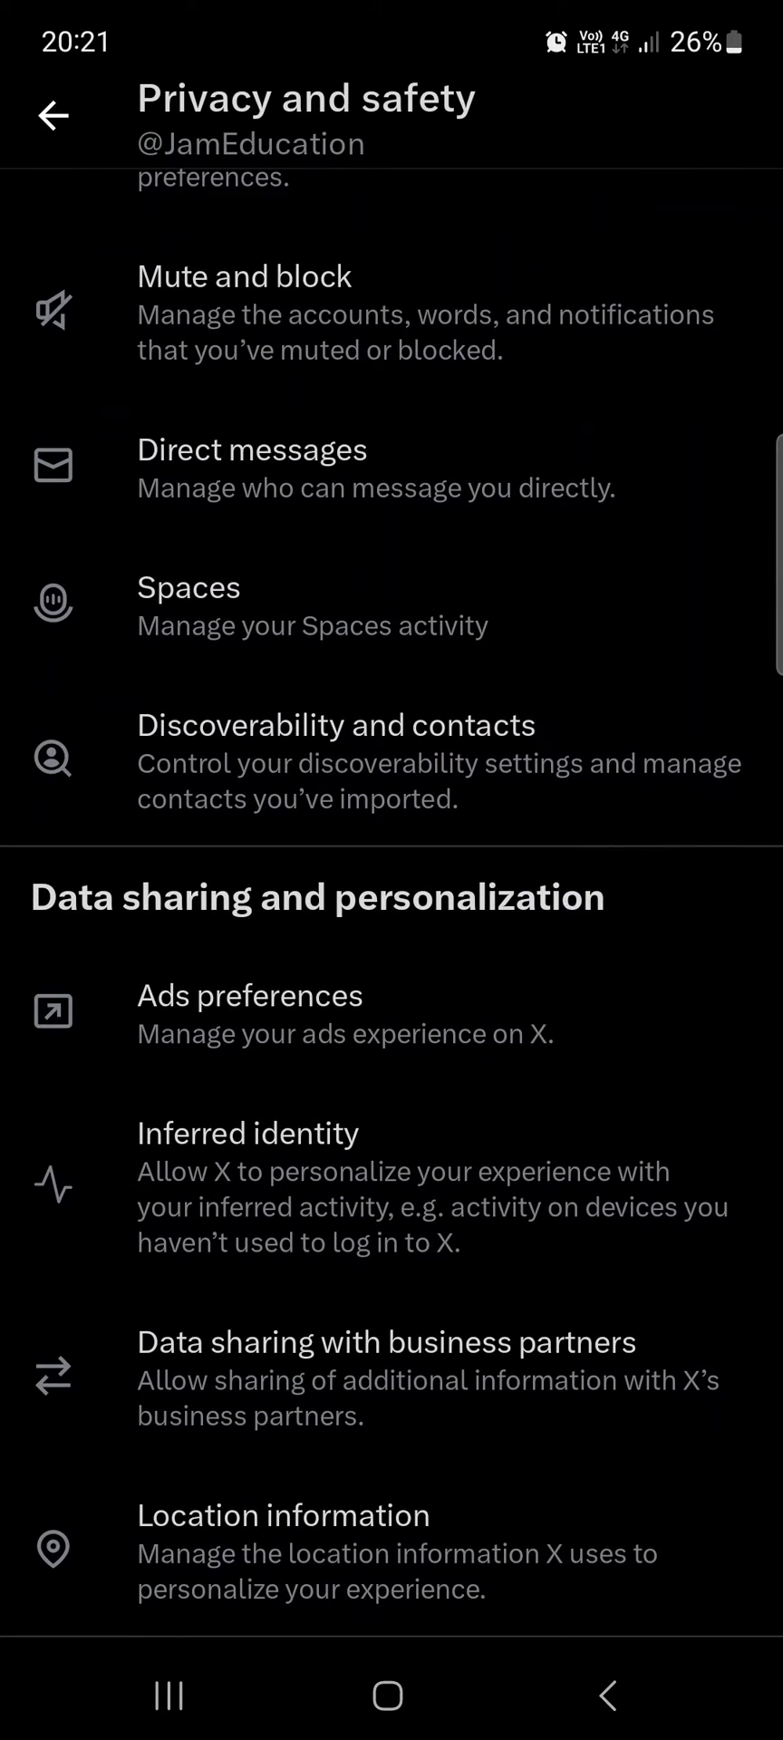